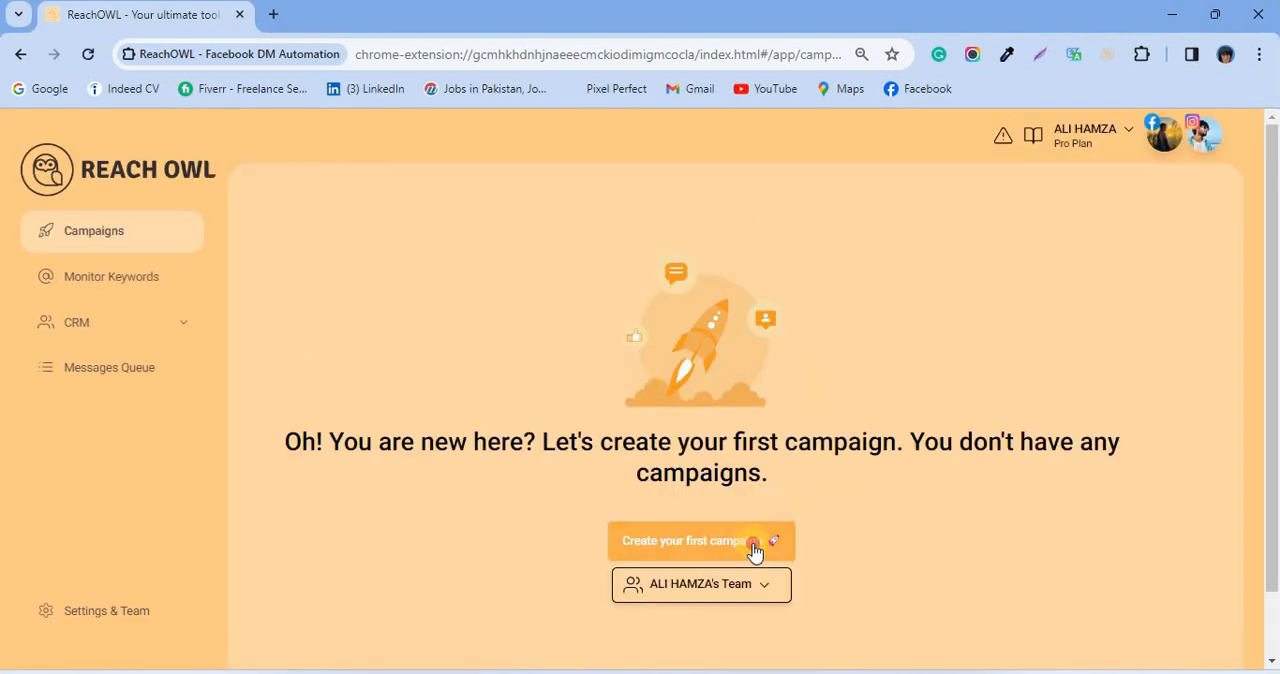
Step: Create a first campaign targeting the 12-member public group, named 'failed profile camp'
click(700, 540)
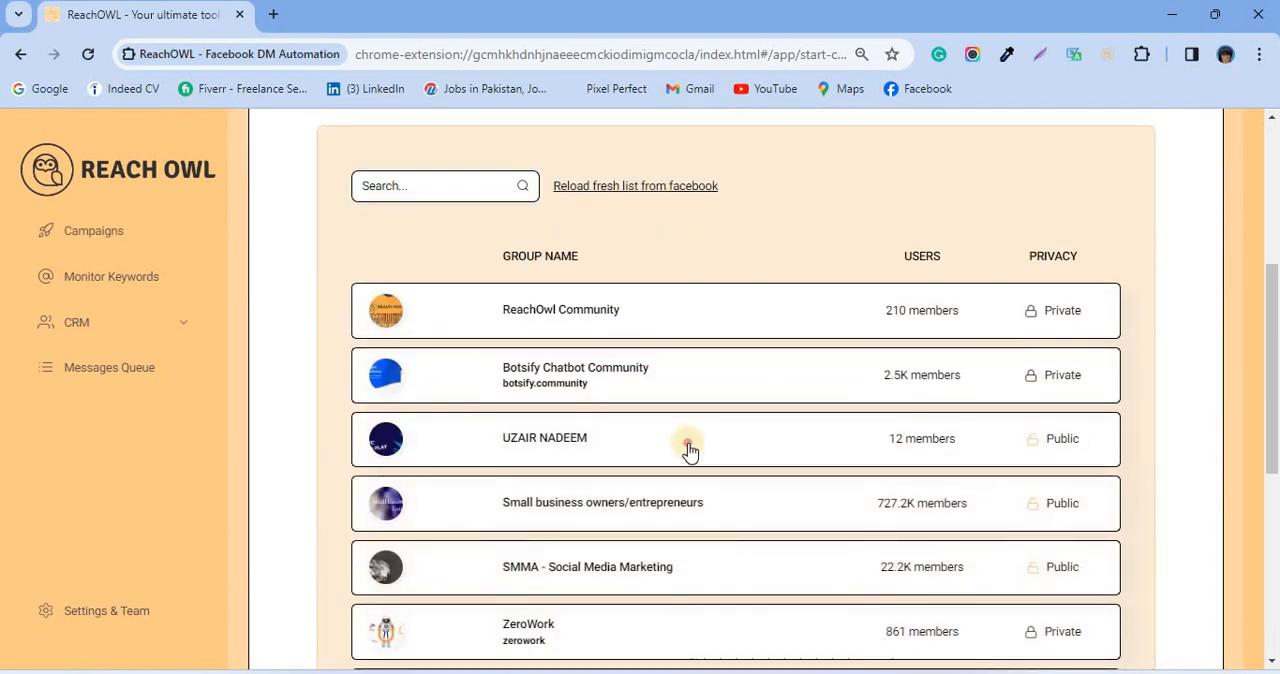
click(690, 448)
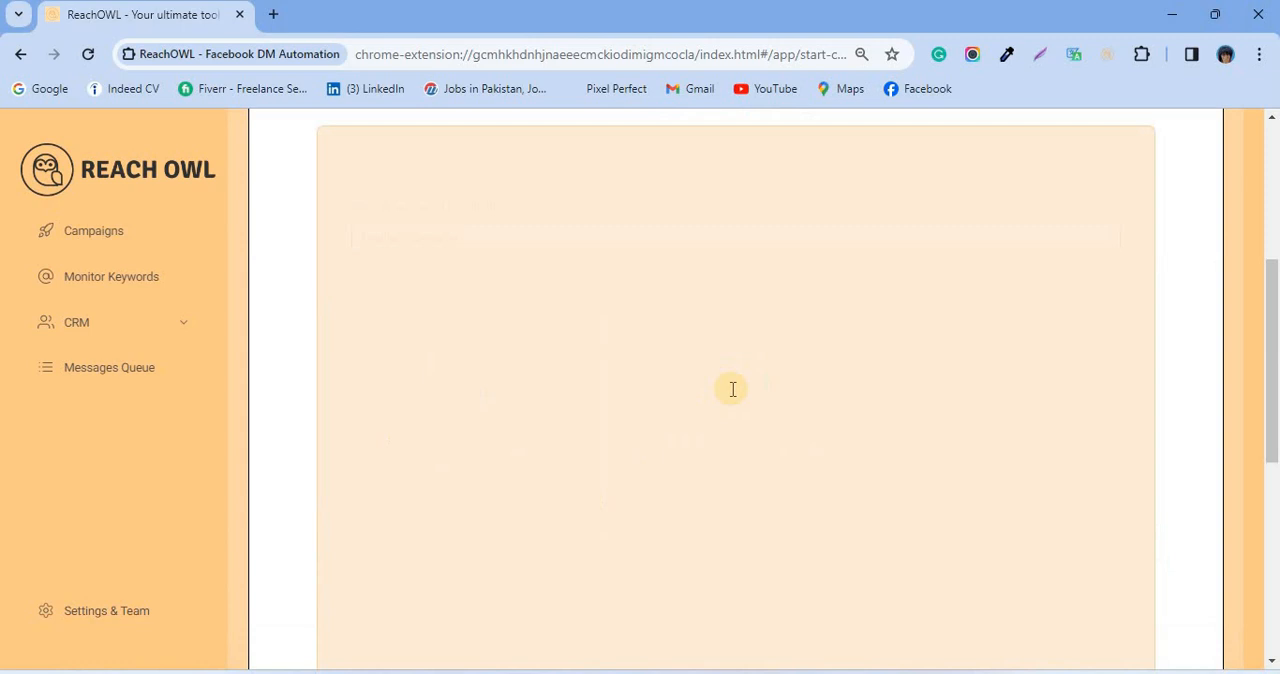
text(failed profile camp)
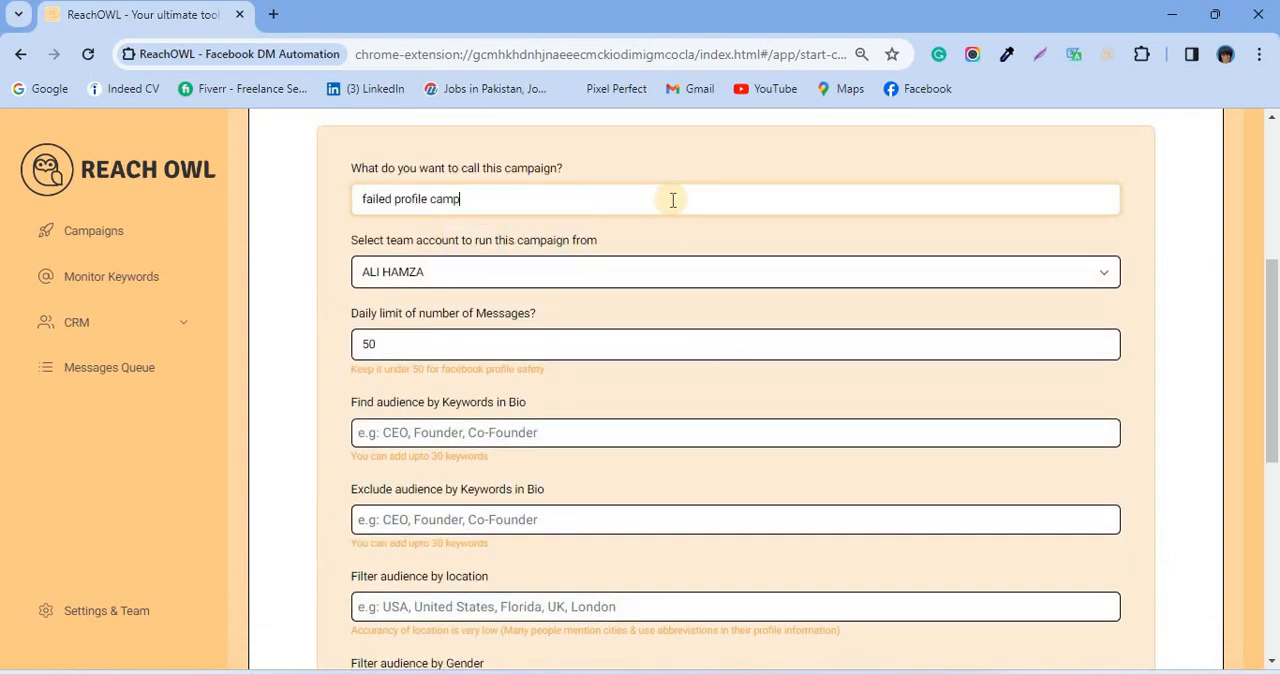
scroll(down, 3)
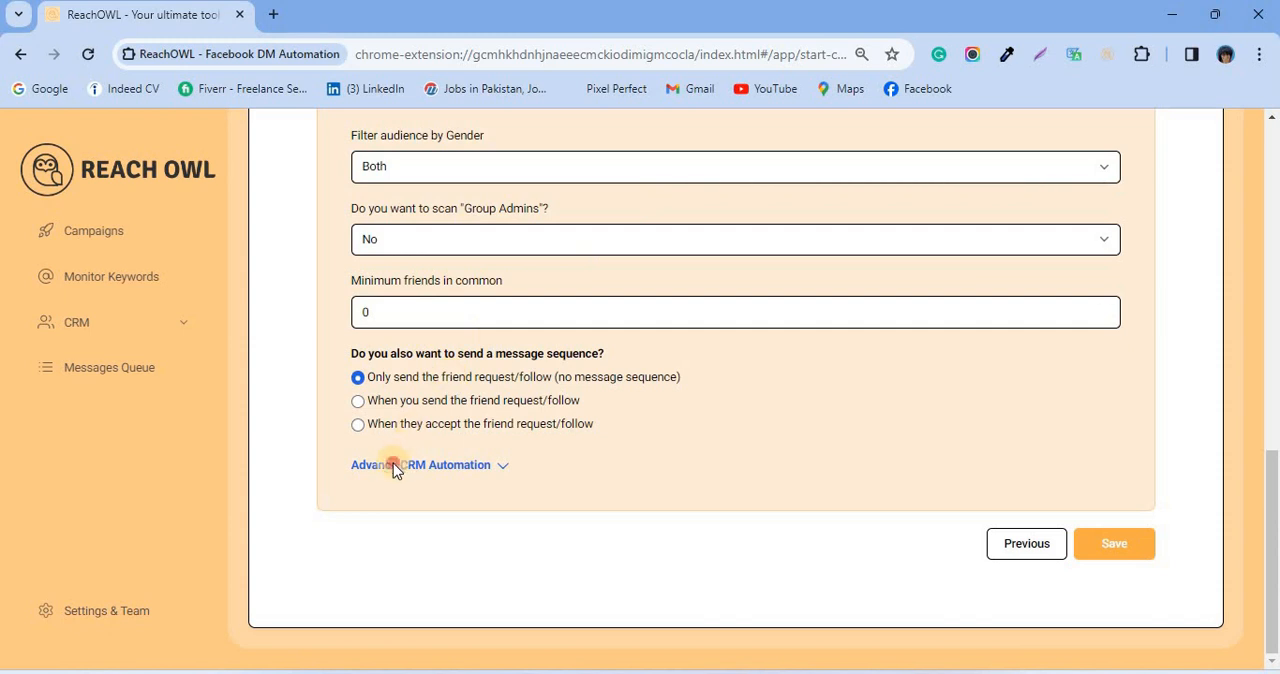
Step: Map automation events to Scanned Profile, Message Sent, Contact Replied and failed profiles stages
click(420, 464)
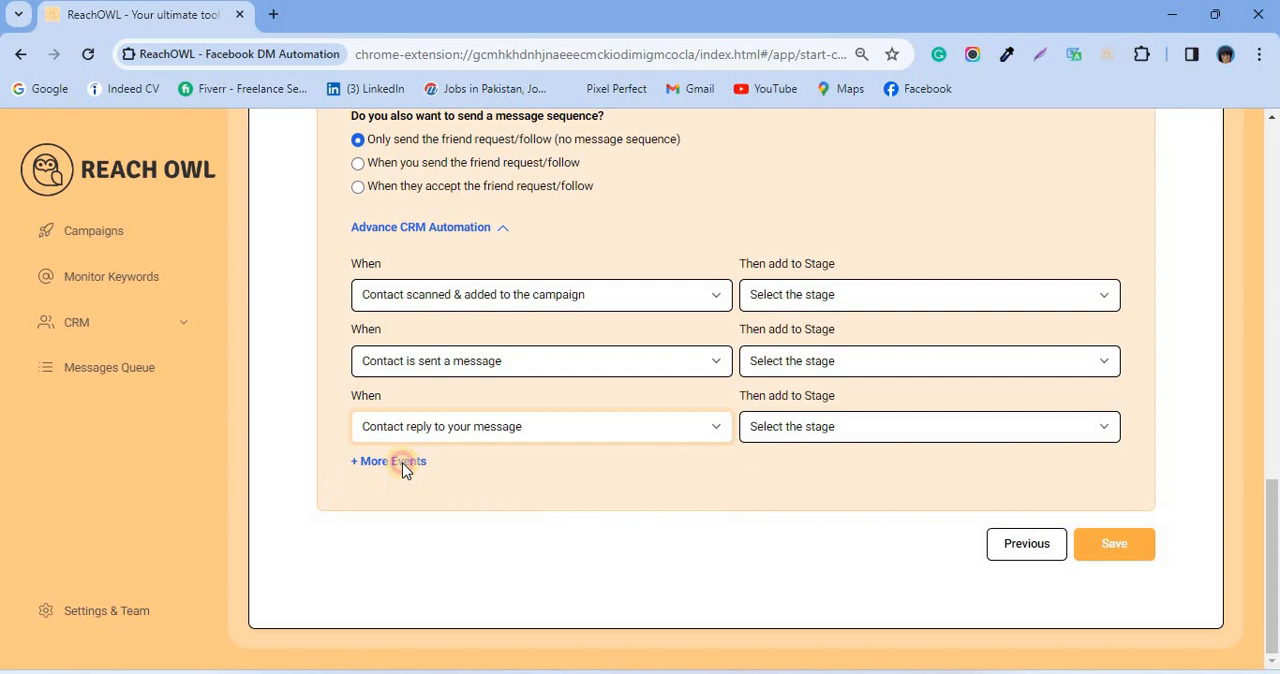
click(388, 460)
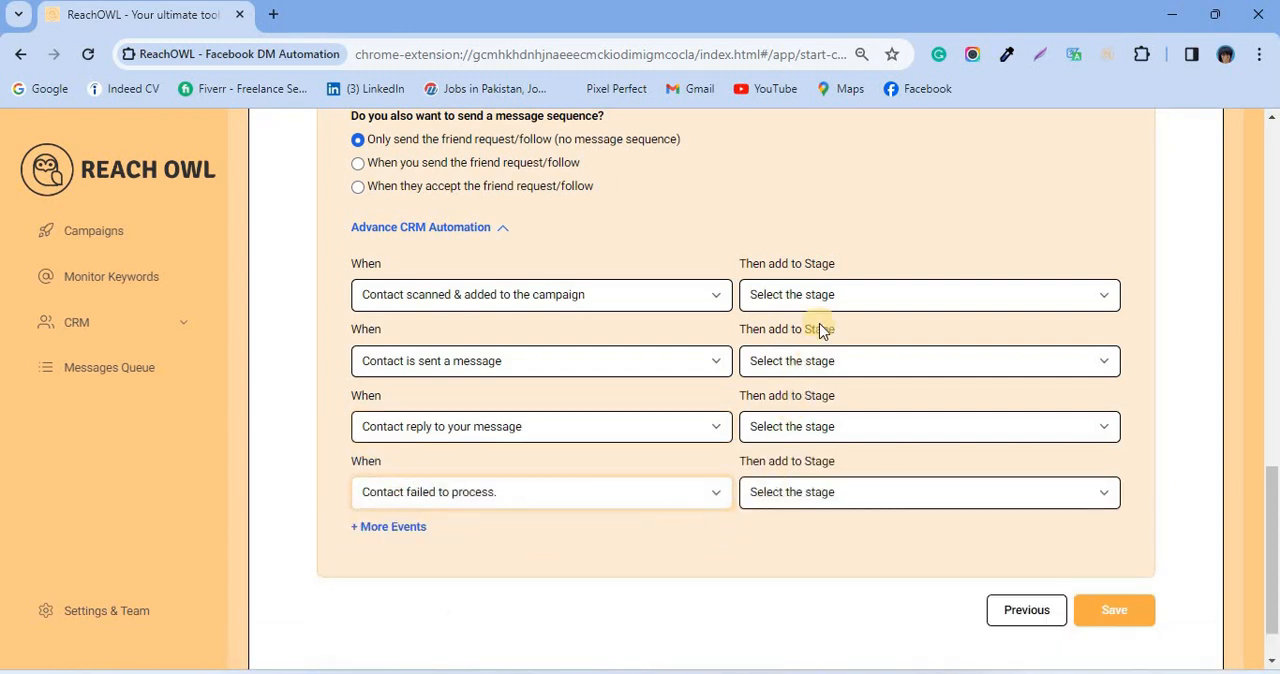
click(928, 294)
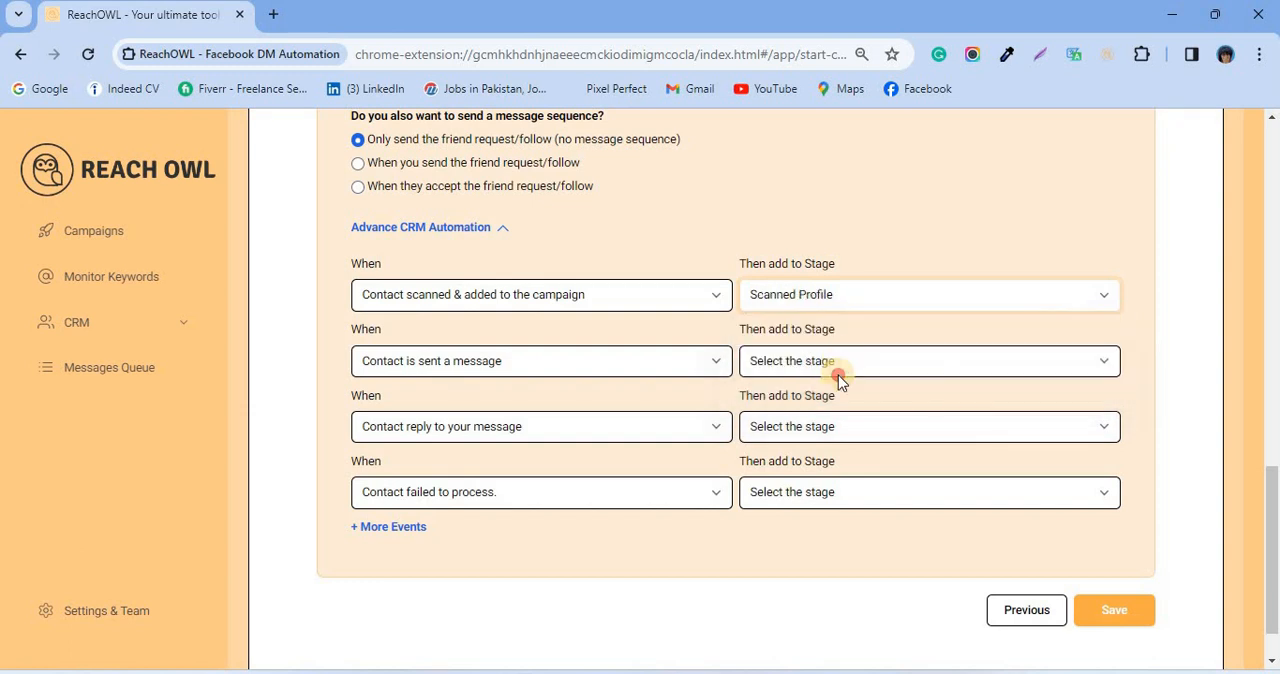
click(928, 360)
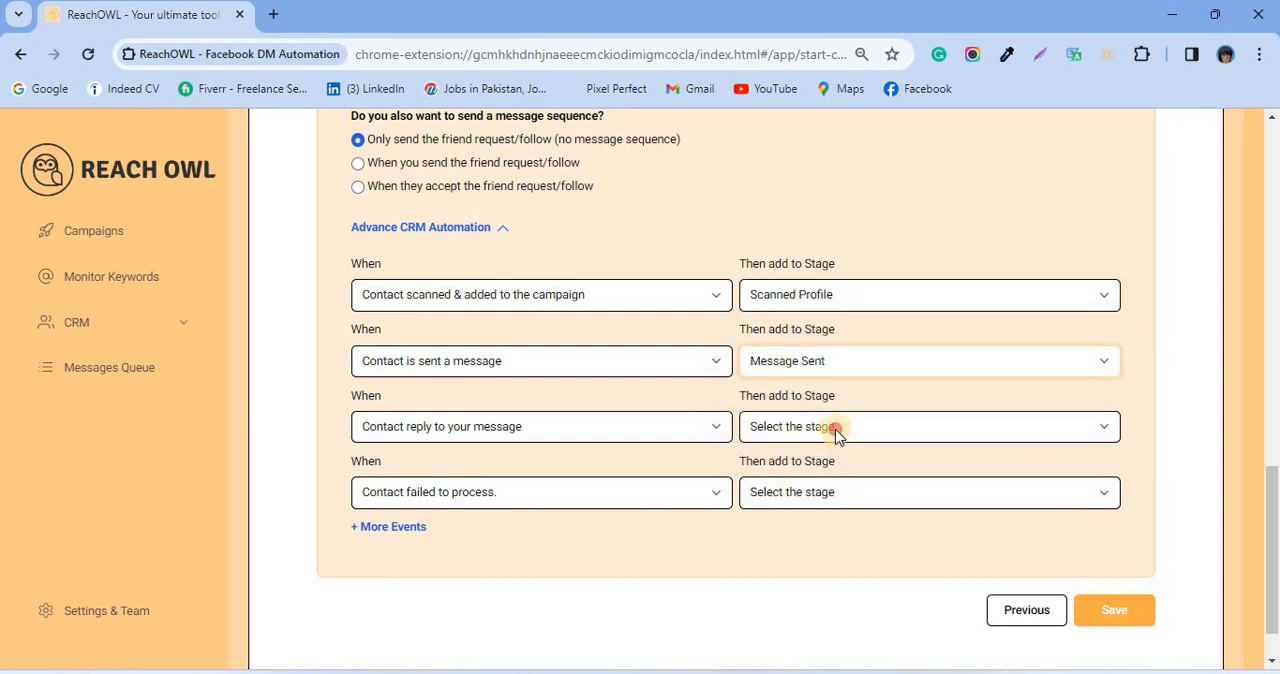
click(928, 492)
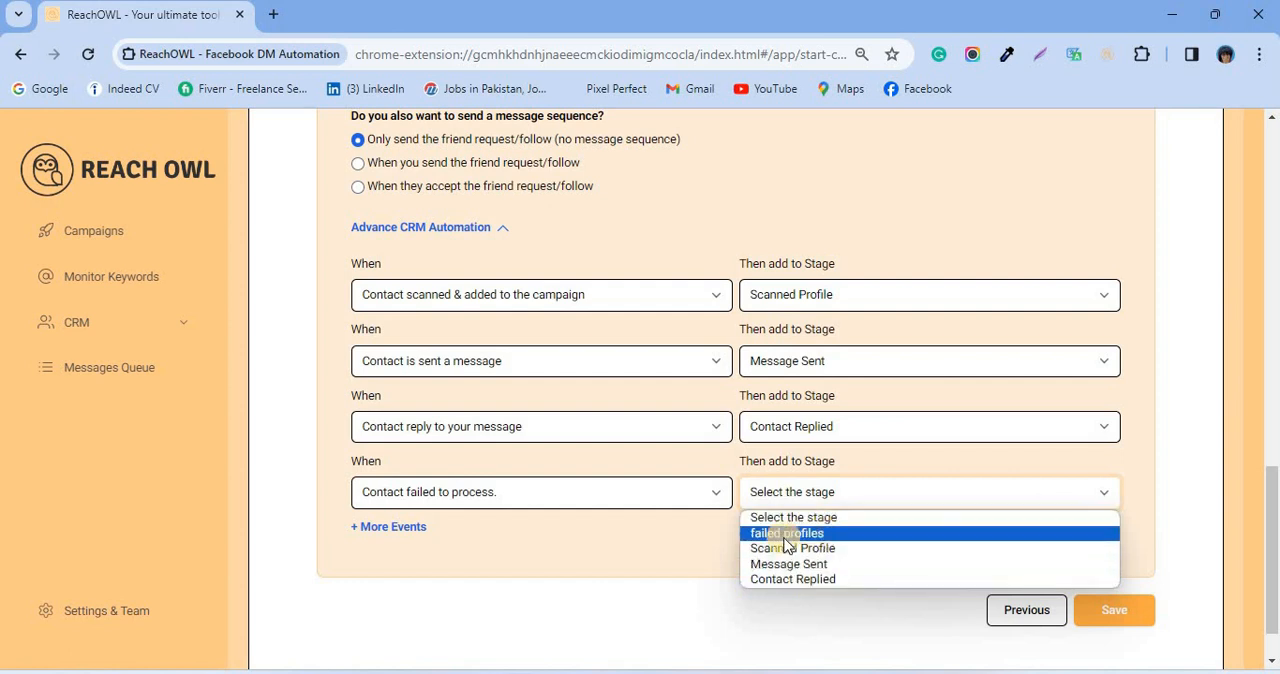
click(788, 532)
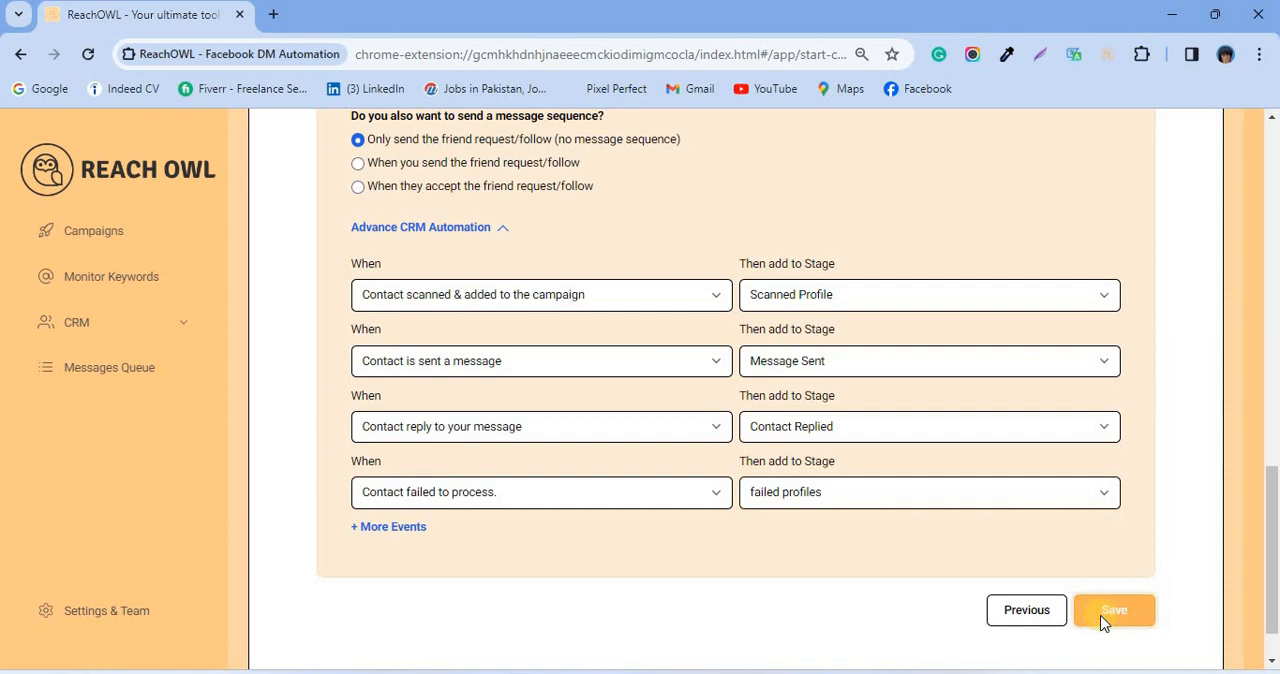
Step: Save the campaign and inspect 'failed profile camp', checking its 2 Failed to Process prospects
click(1112, 610)
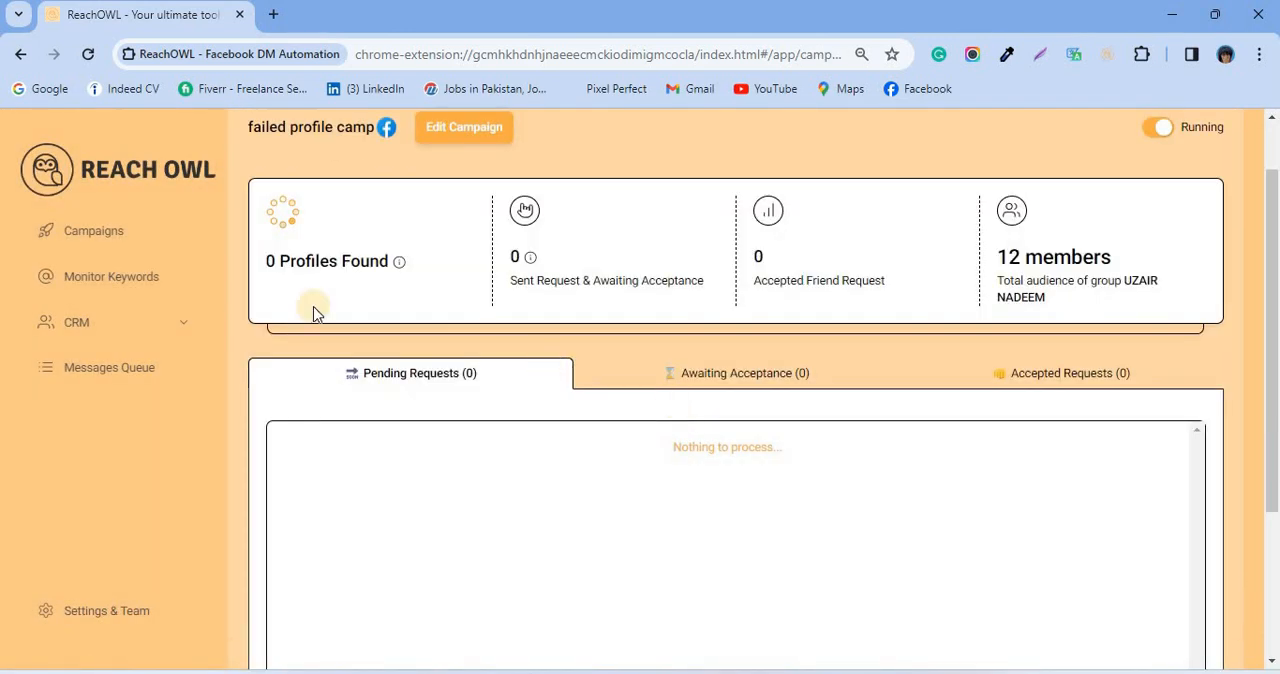
click(92, 232)
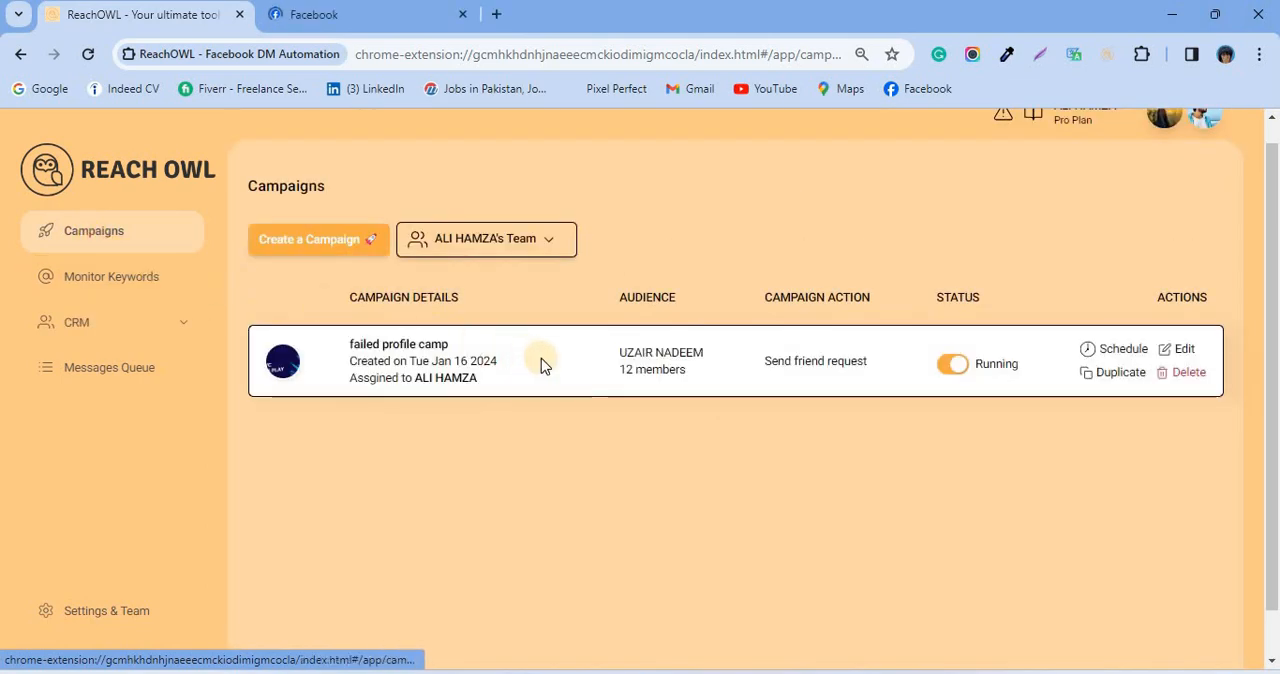
click(424, 360)
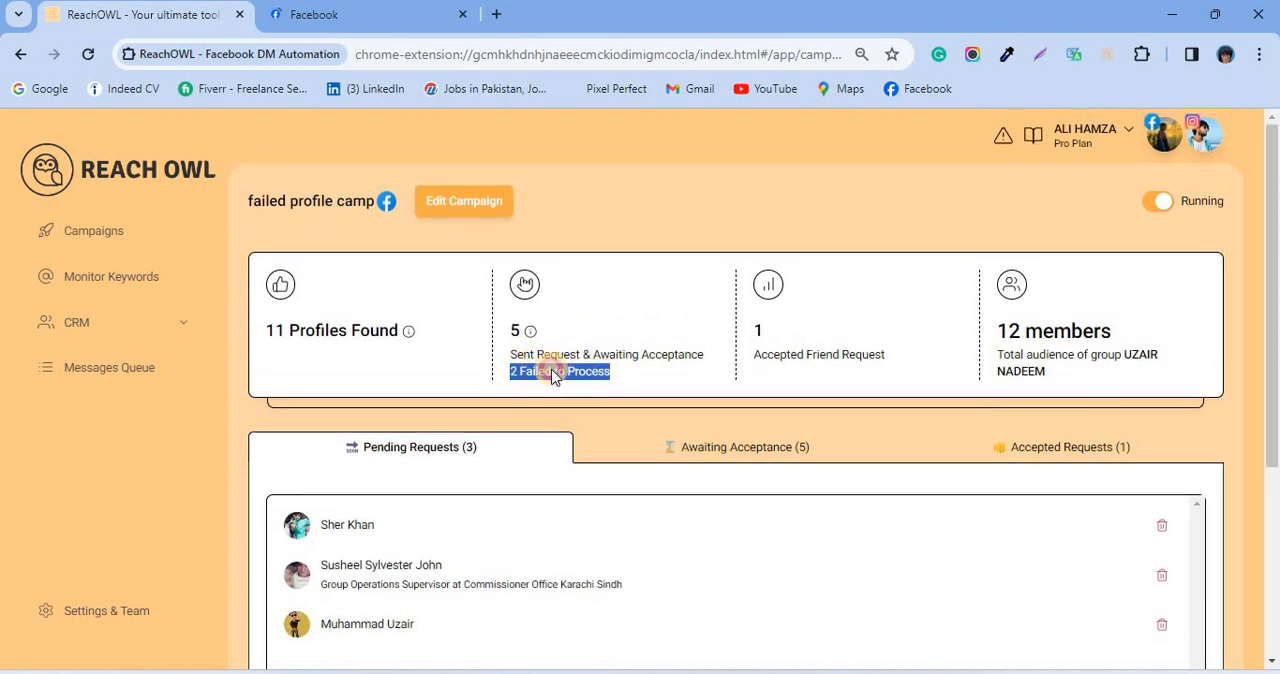
click(560, 372)
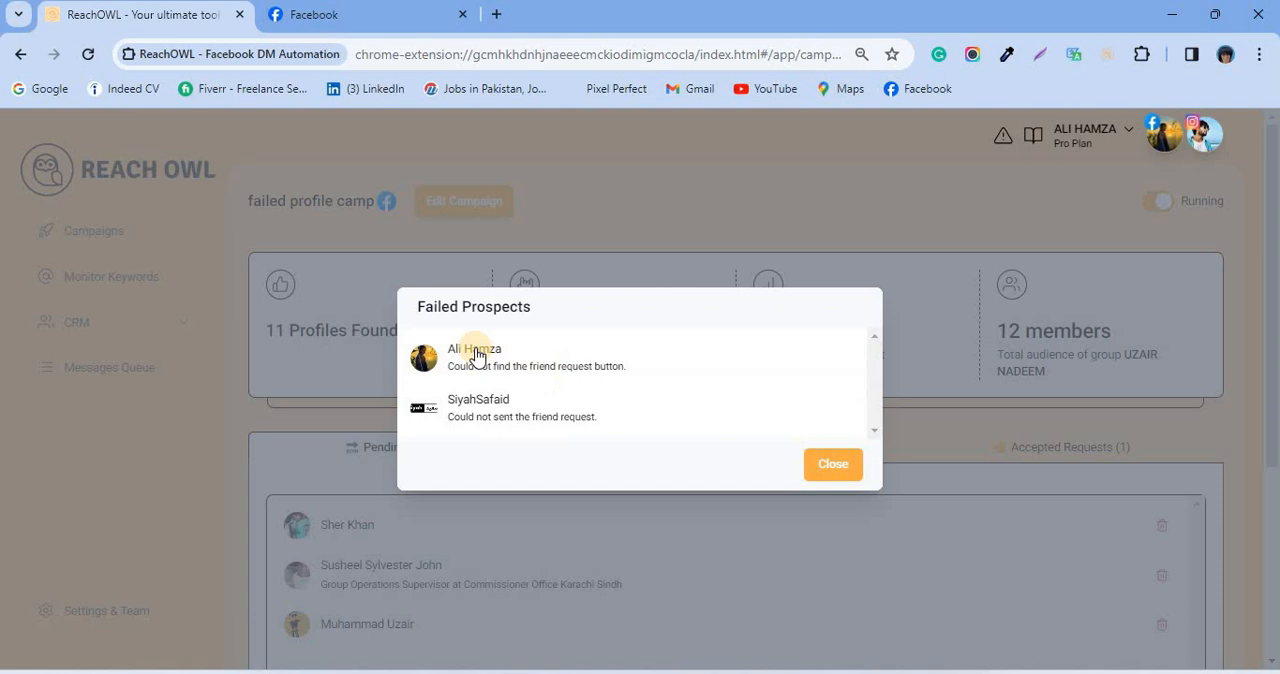
click(832, 464)
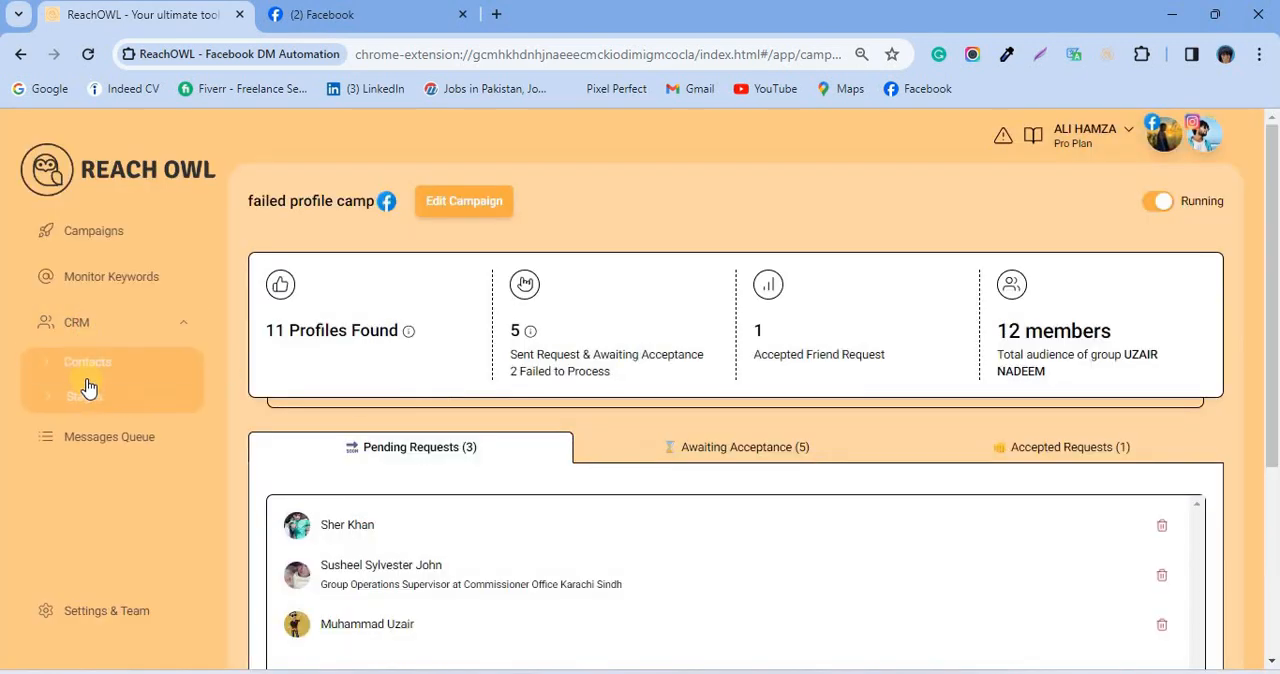
Step: View the CRM stages board and launch a failed-profiles contact's Facebook profile
click(82, 396)
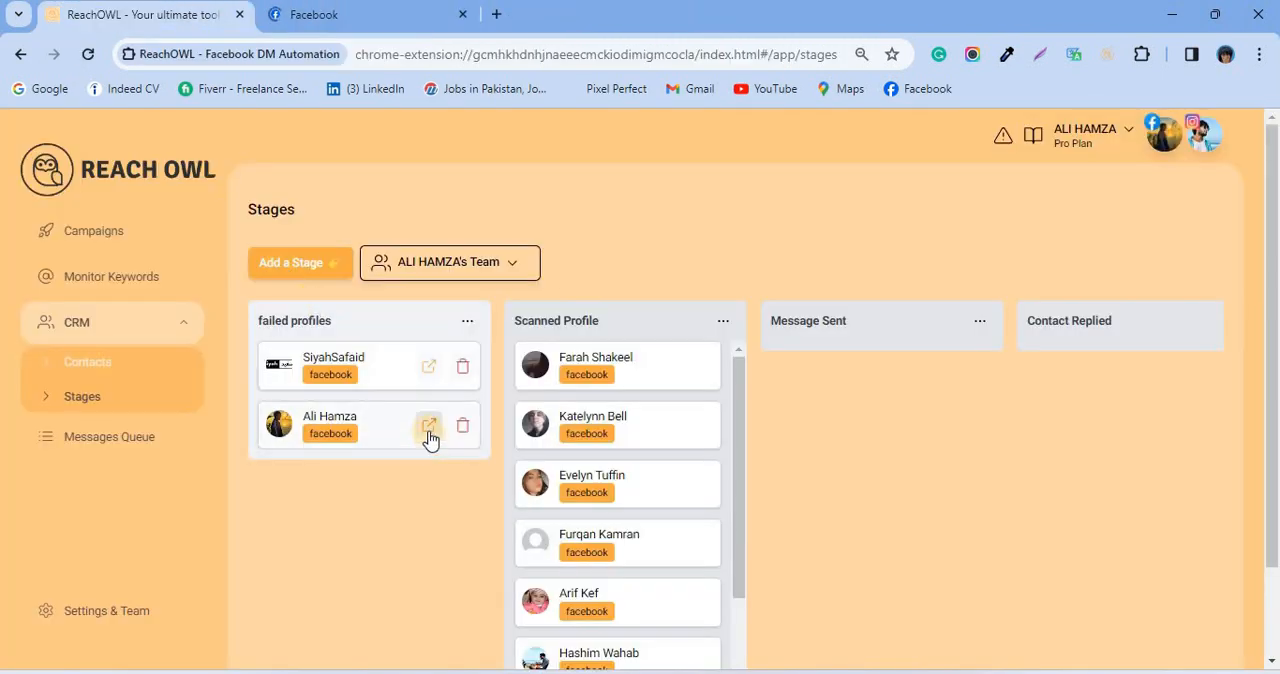
click(428, 424)
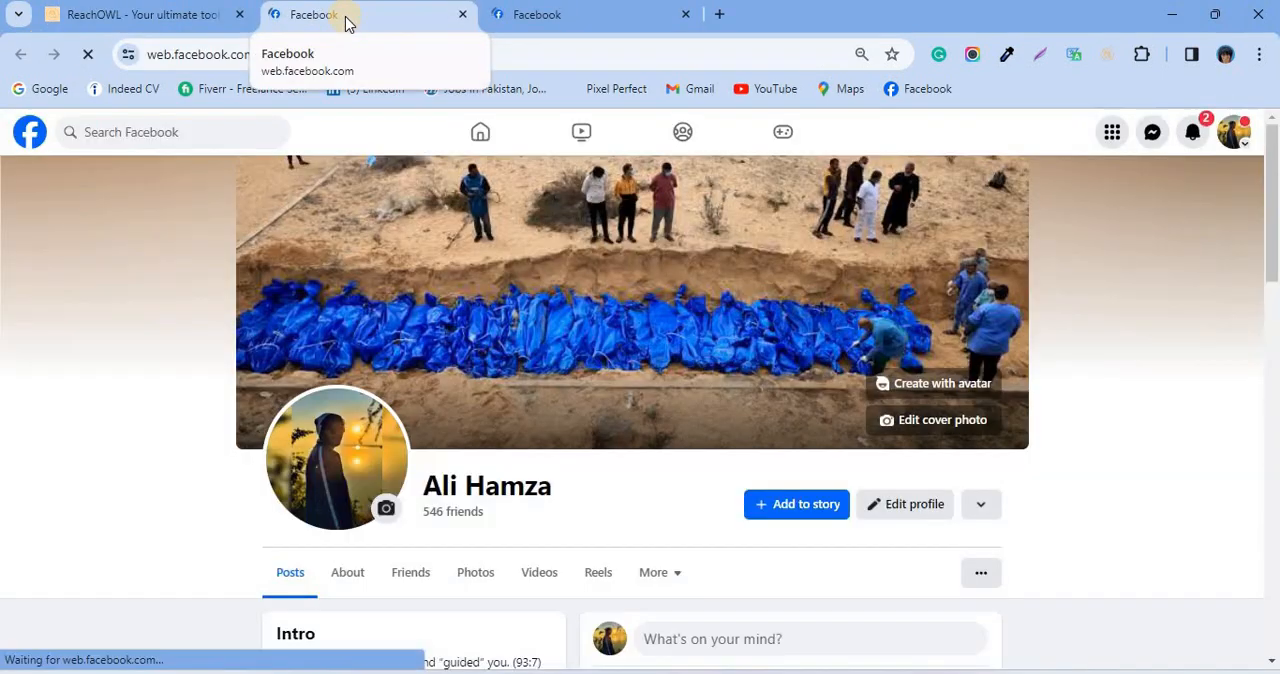
Step: Attempt to message the SiyahSafaid Facebook page, then return to the ReachOwl stages board
click(584, 14)
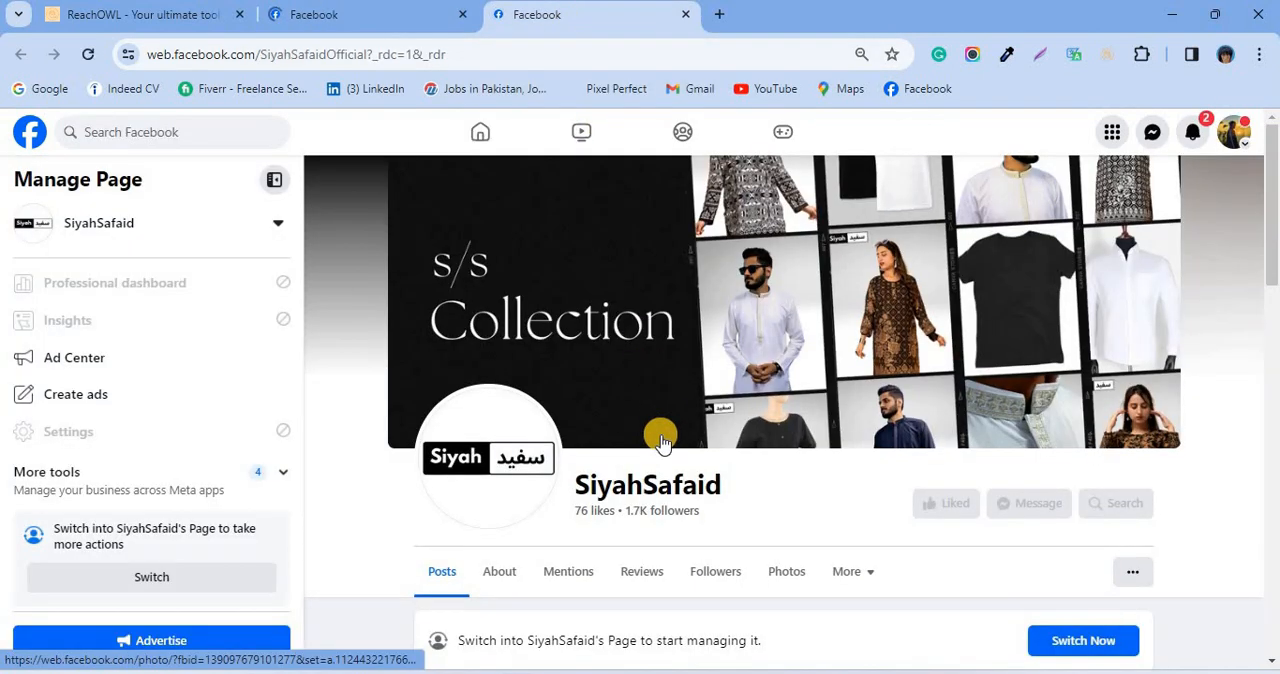
scroll(down, 3)
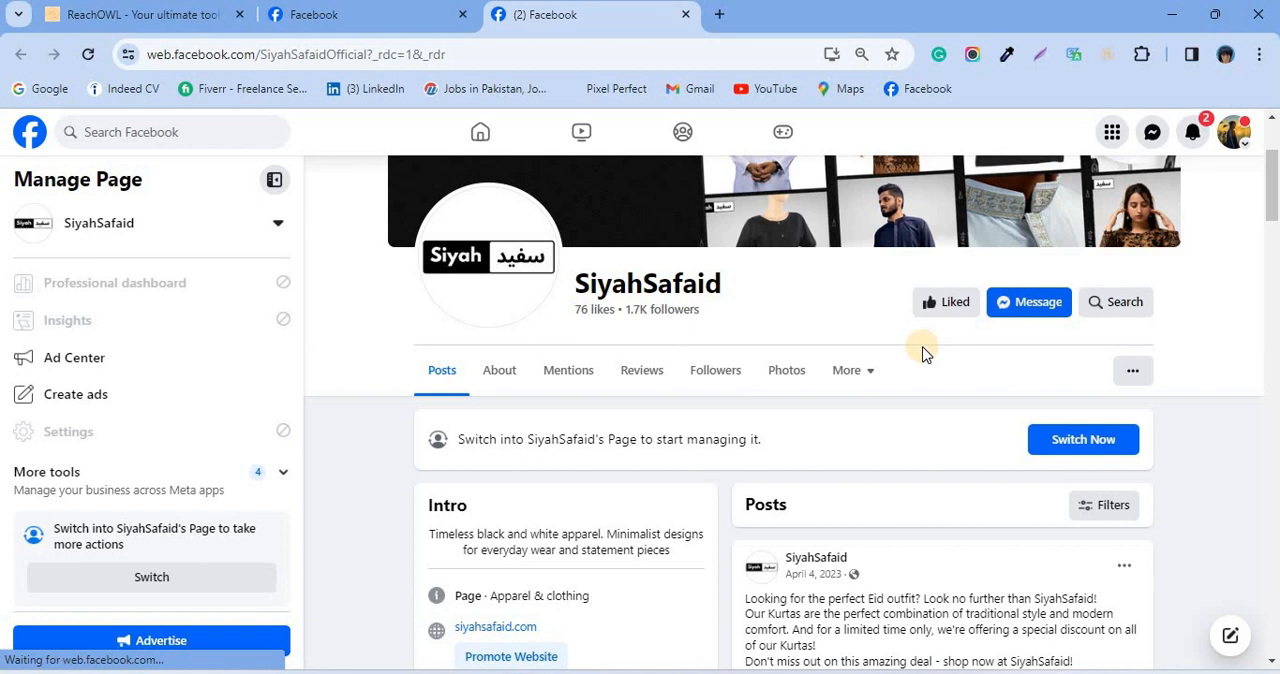
click(1028, 302)
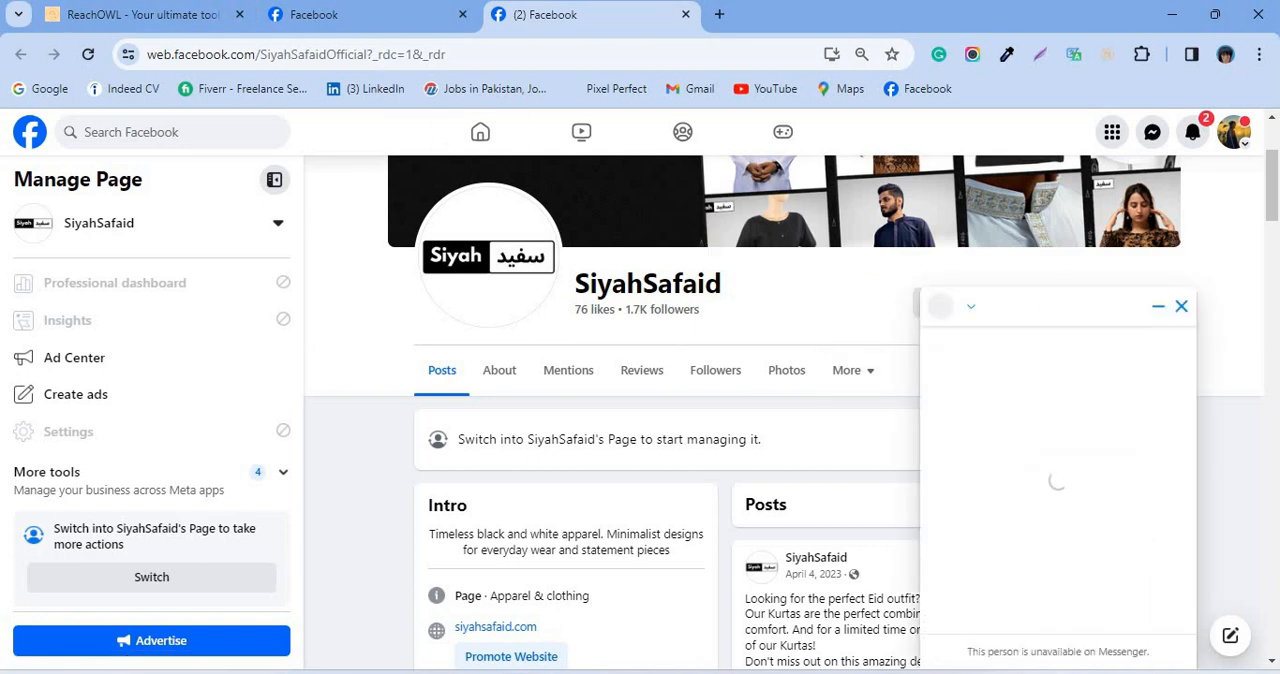
click(140, 14)
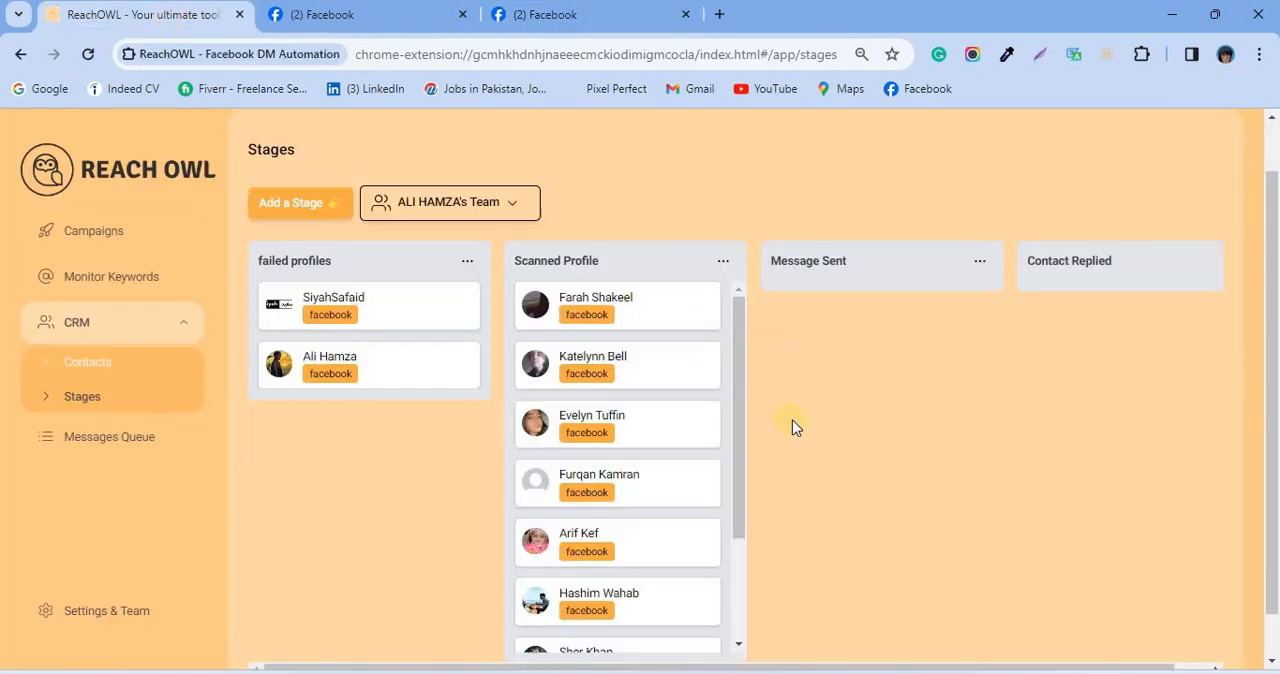